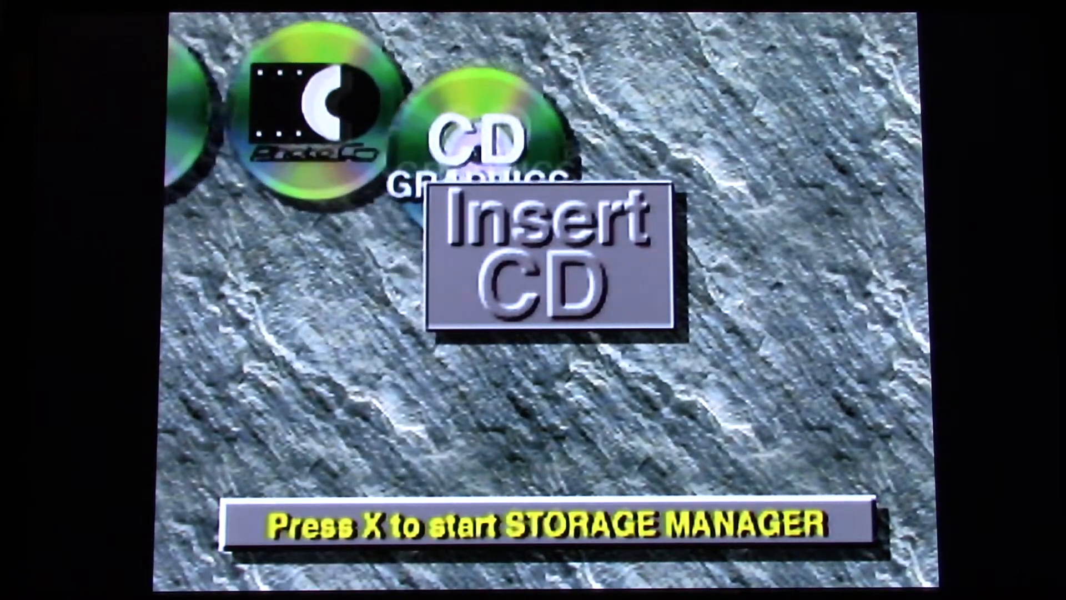
- Start the Storage Manager from the Insert CD screen to view built-in storage and PrefsForWolf3D
key(x)
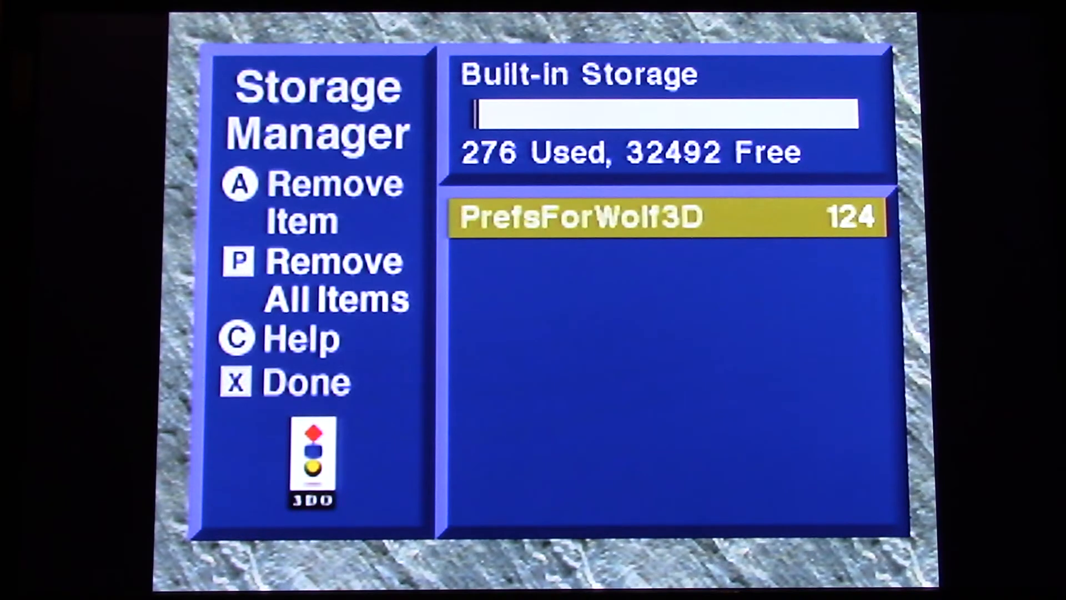